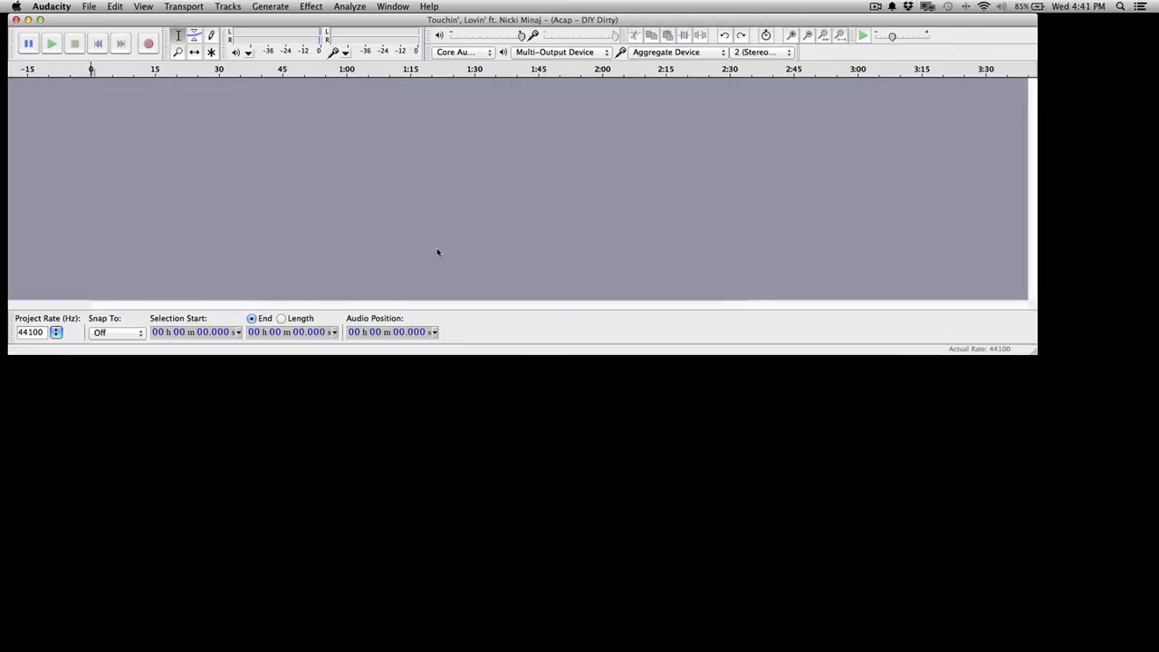
pyautogui.moveTo(440, 250)
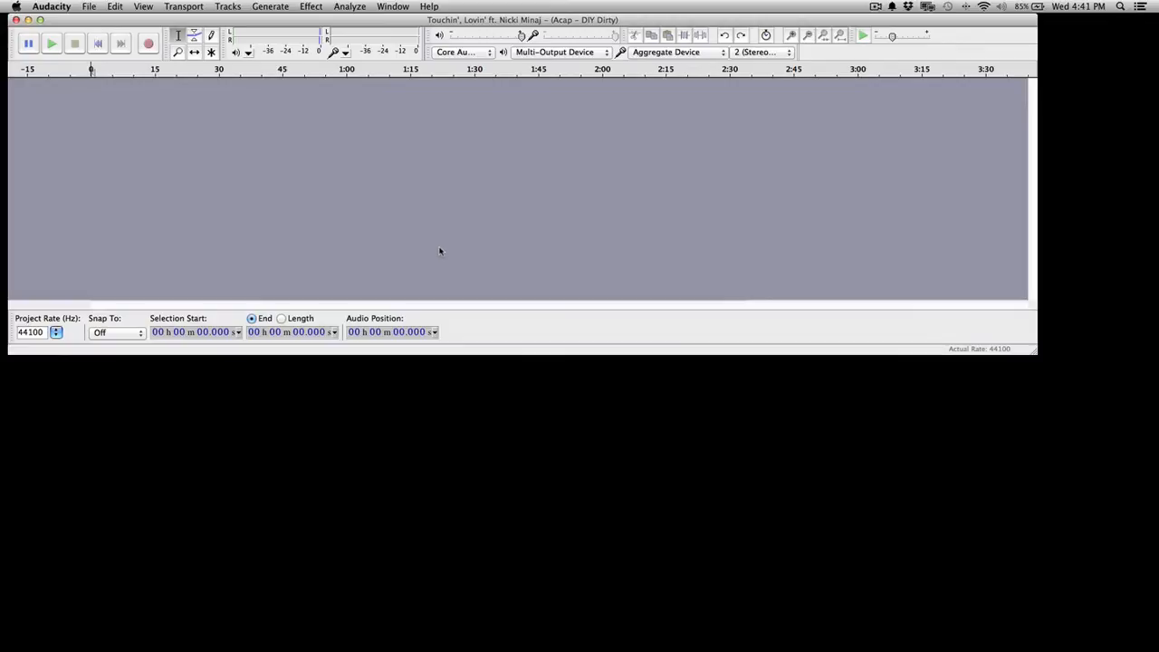
pyautogui.moveTo(438, 243)
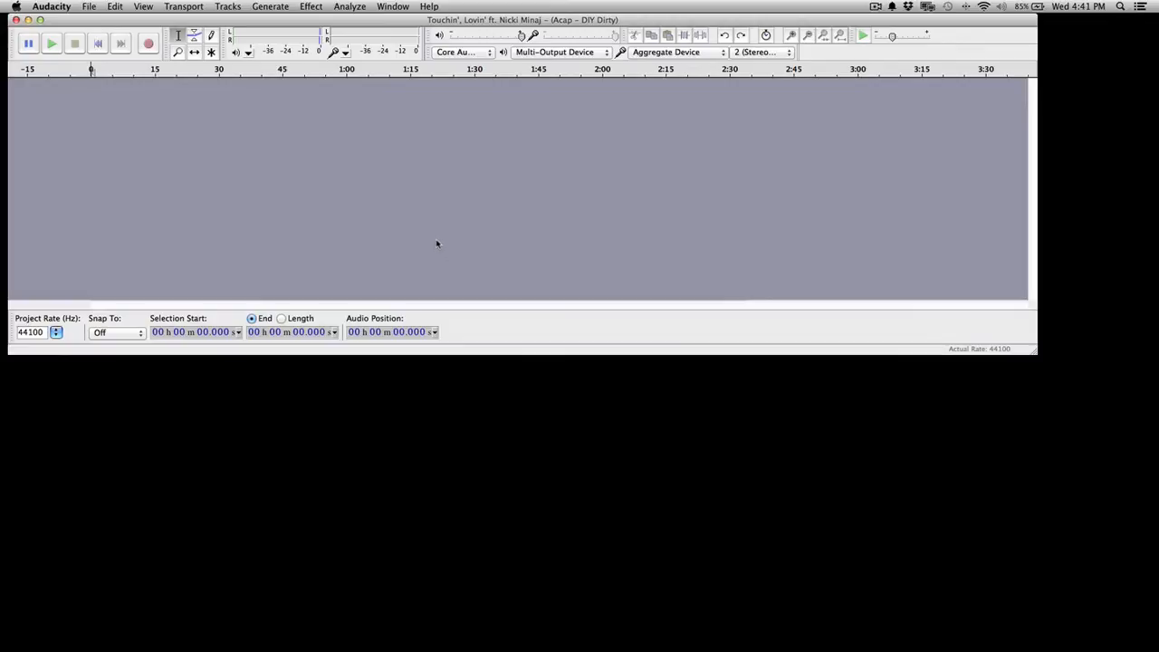
pyautogui.moveTo(1066, 290)
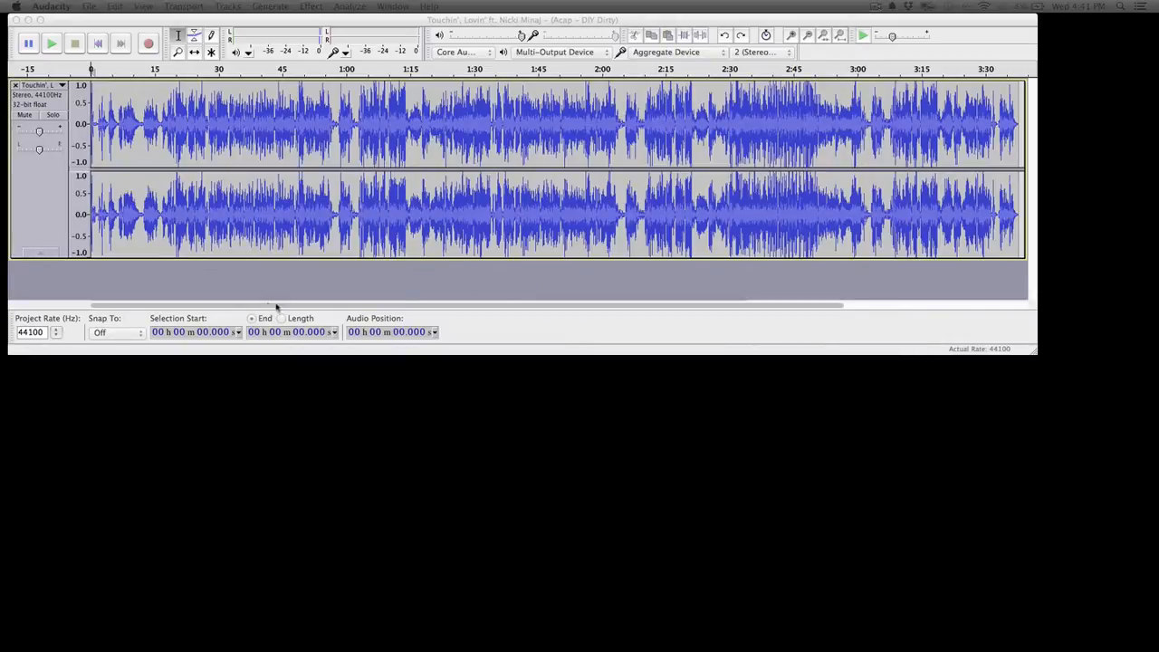
# - Zoom the "Touchin', Lovin'" acapella waveform to show about the first 55 seconds
pyautogui.click(252, 319)
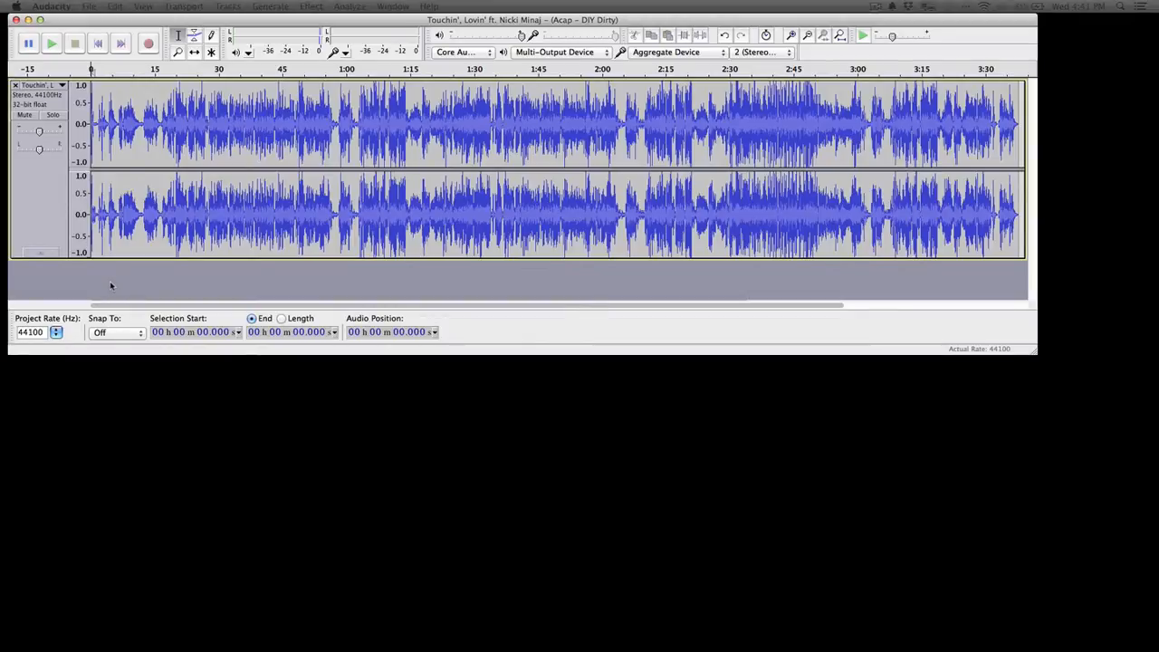
pyautogui.click(50, 44)
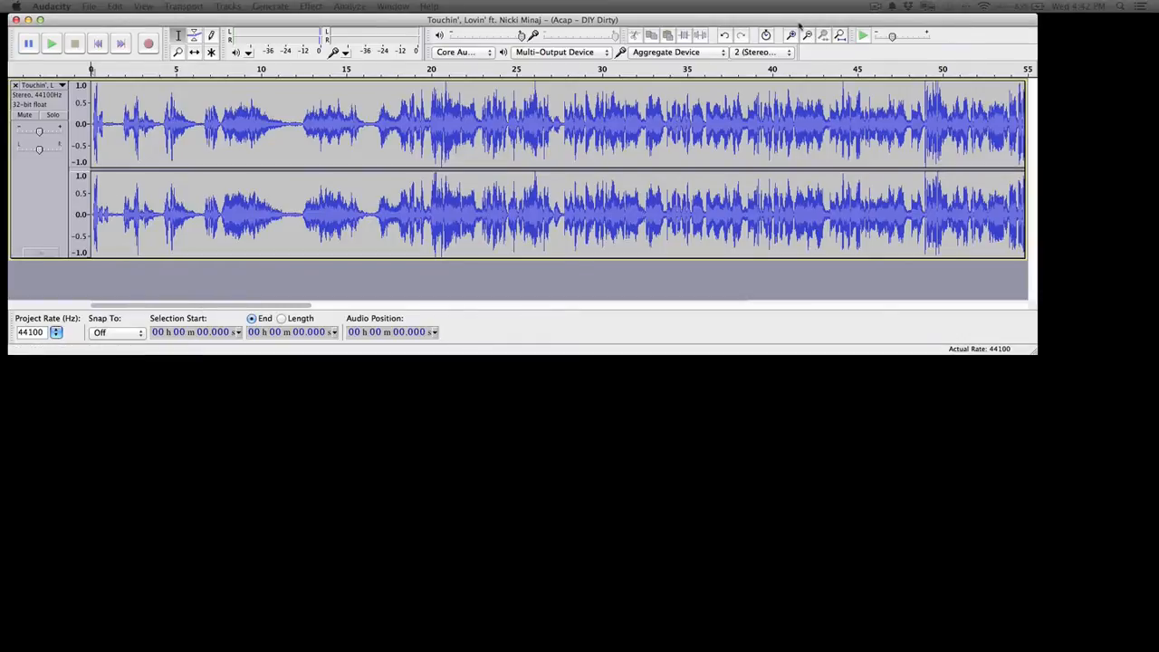
# - Zoom in further and select the first vocal phrase from about 0.15 to 1.42 seconds
pyautogui.click(790, 36)
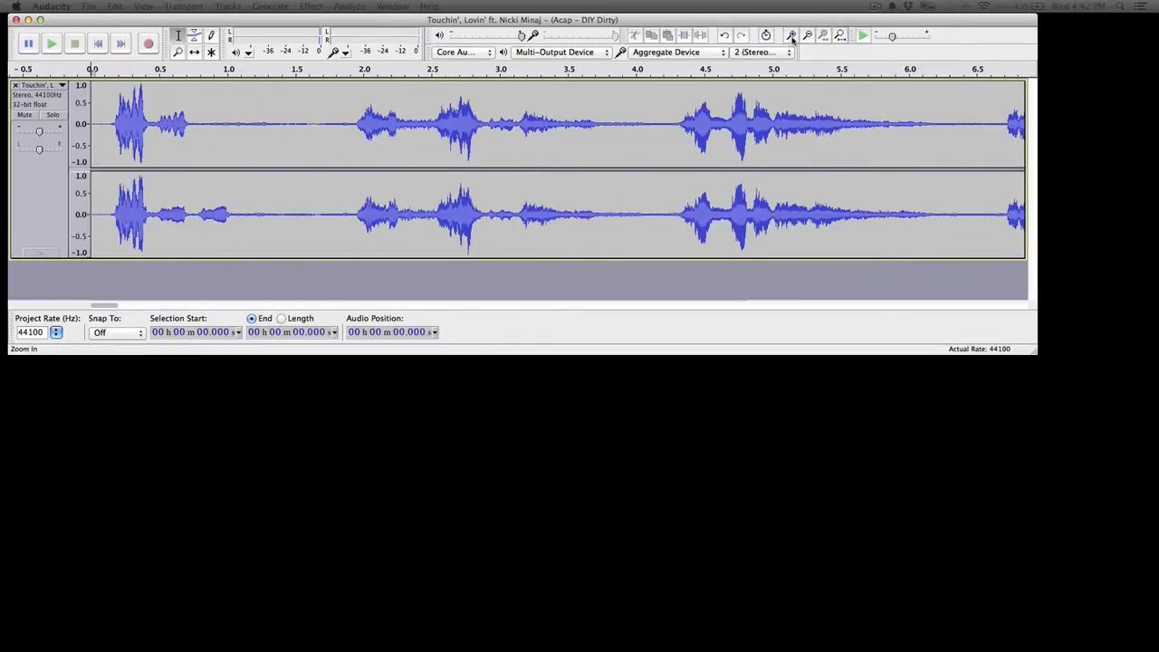
pyautogui.click(789, 34)
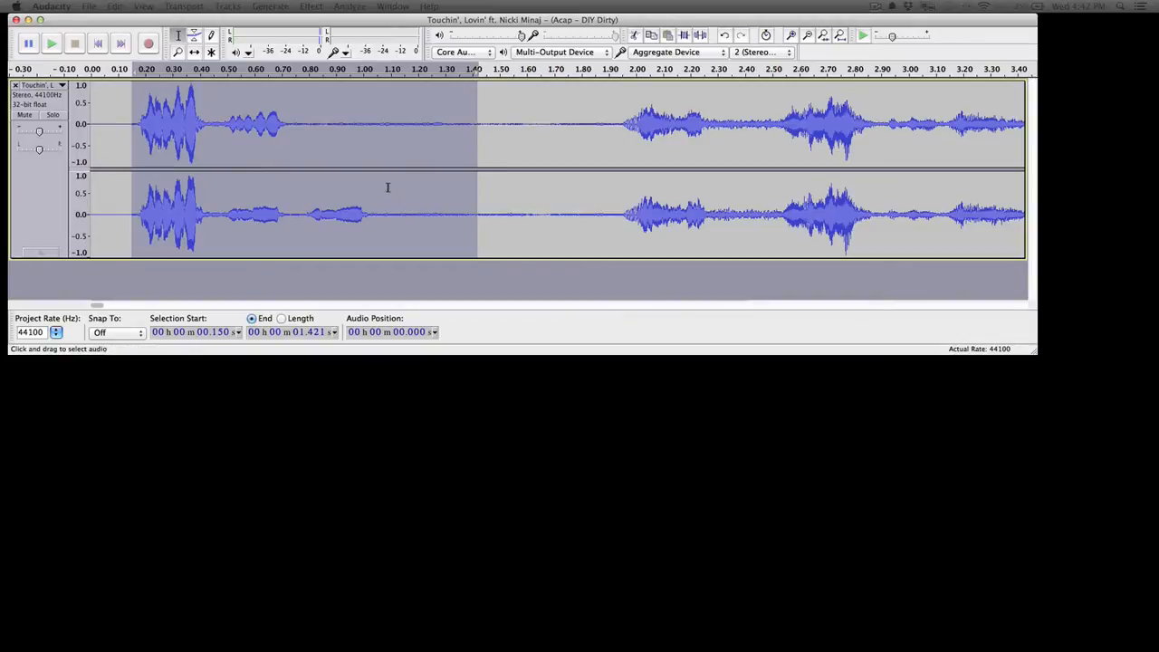
pyautogui.click(51, 44)
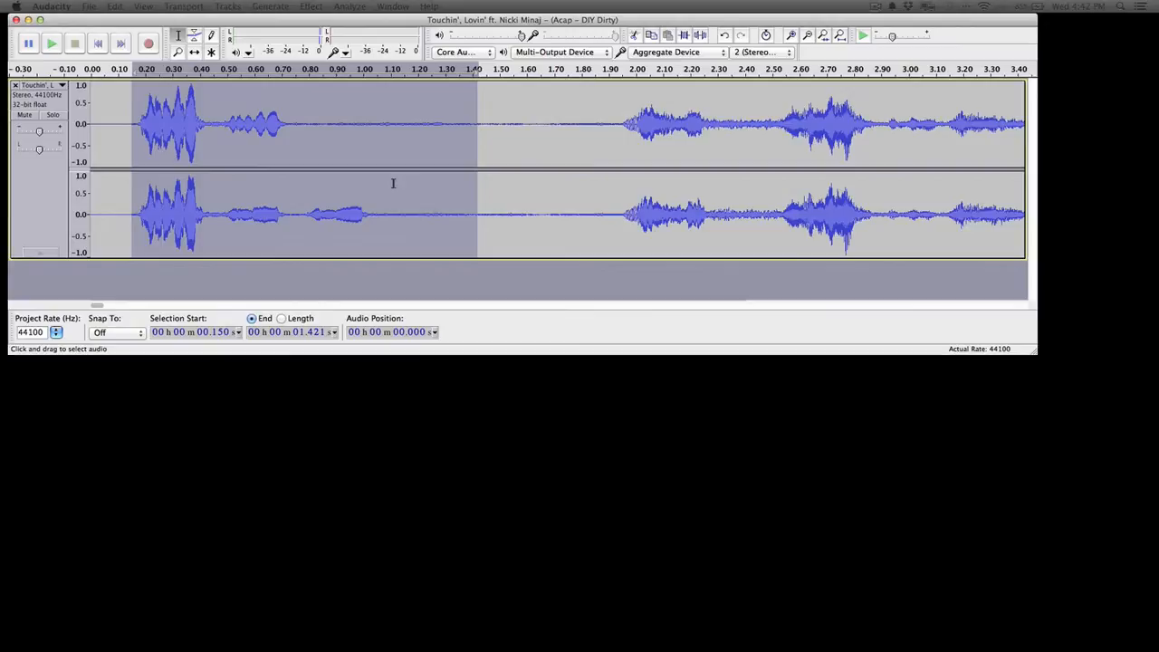
pyautogui.click(89, 8)
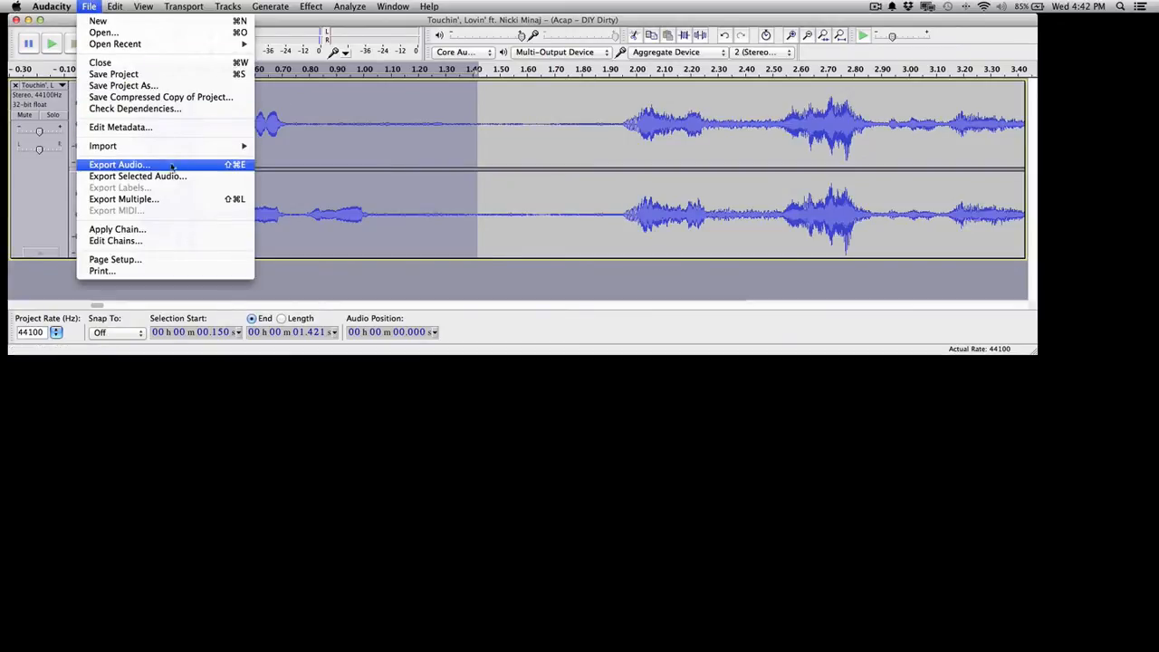
# - Export the selection, choosing the Desktop as location and keeping 16-bit PCM WAV format
pyautogui.click(116, 163)
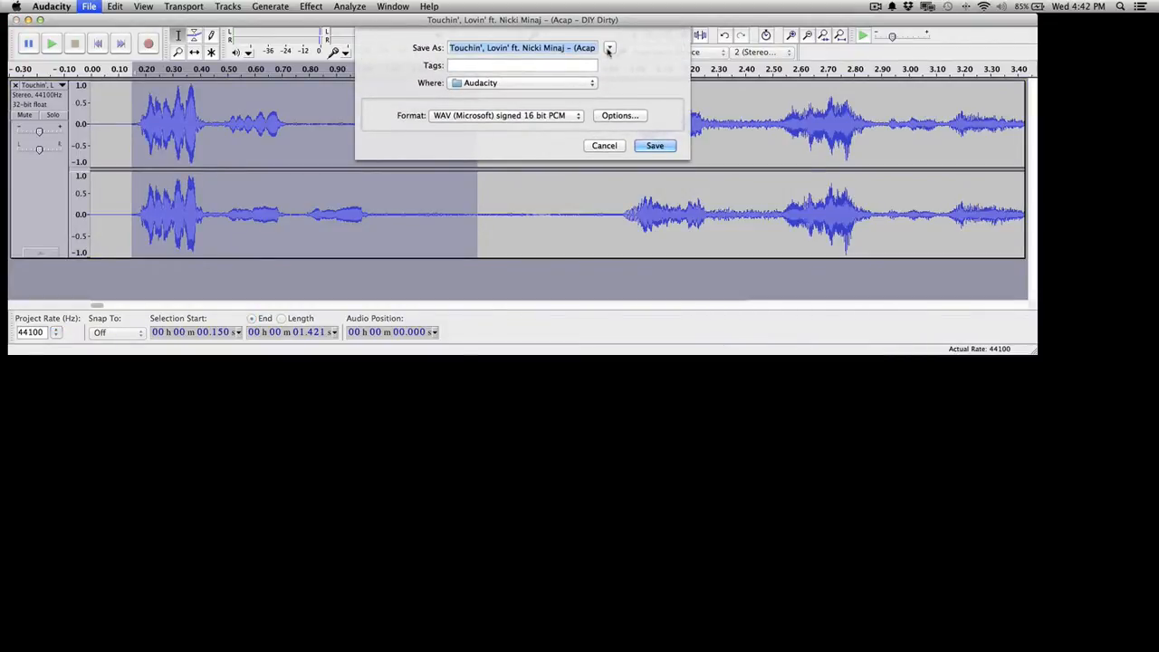
pyautogui.click(609, 47)
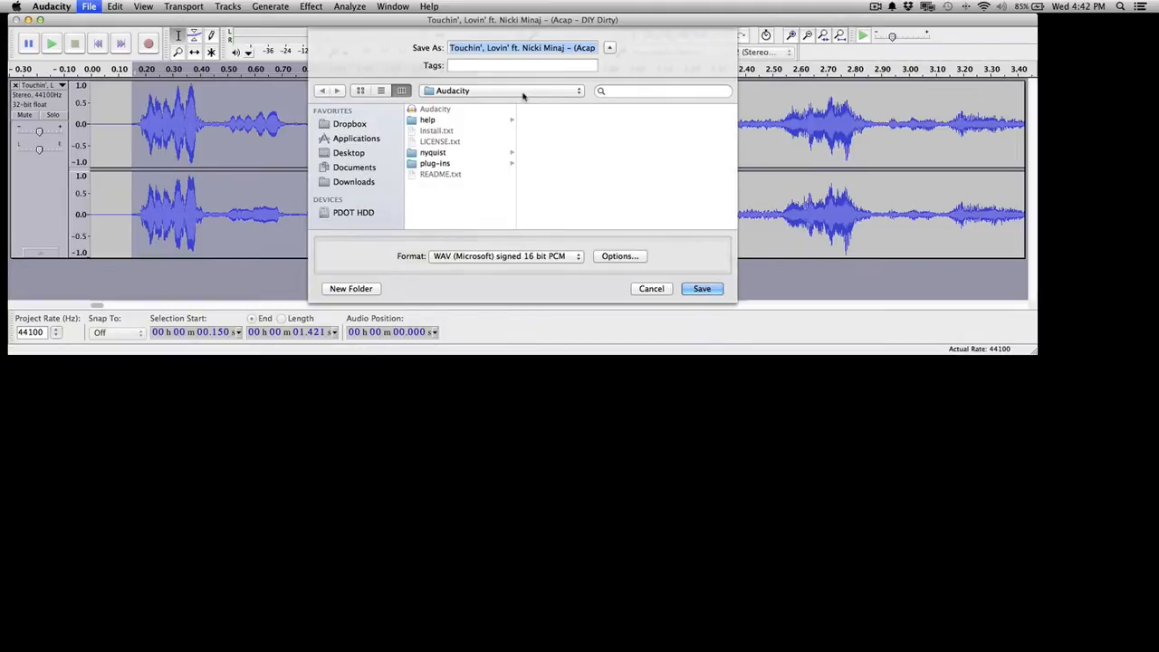
pyautogui.click(347, 152)
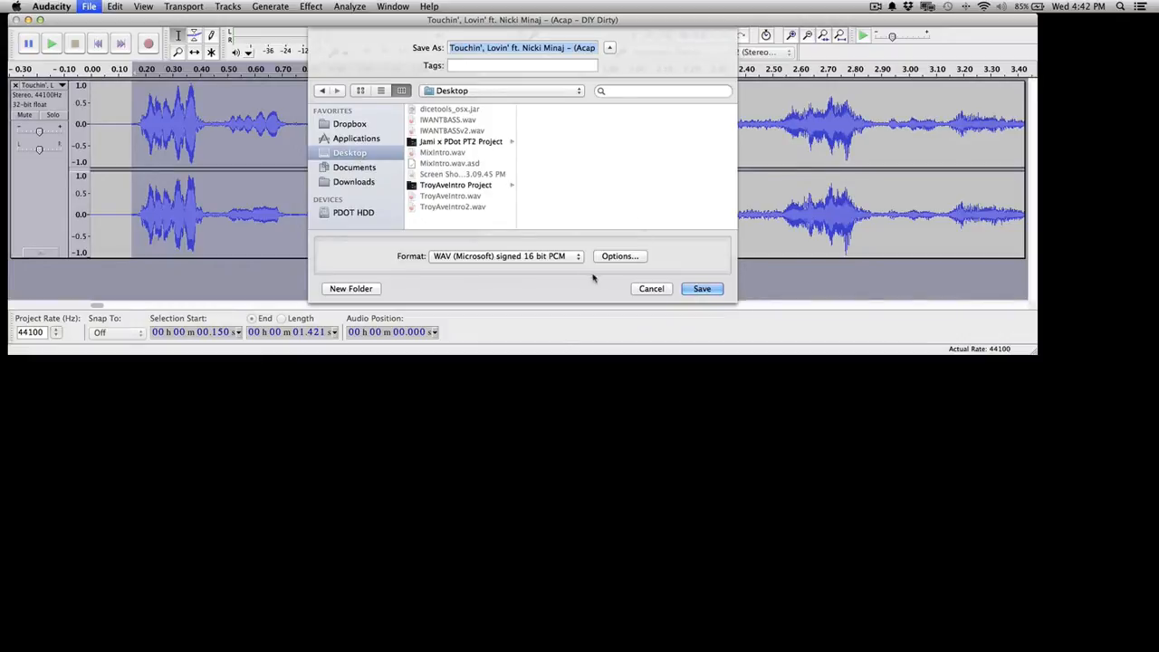
pyautogui.click(505, 256)
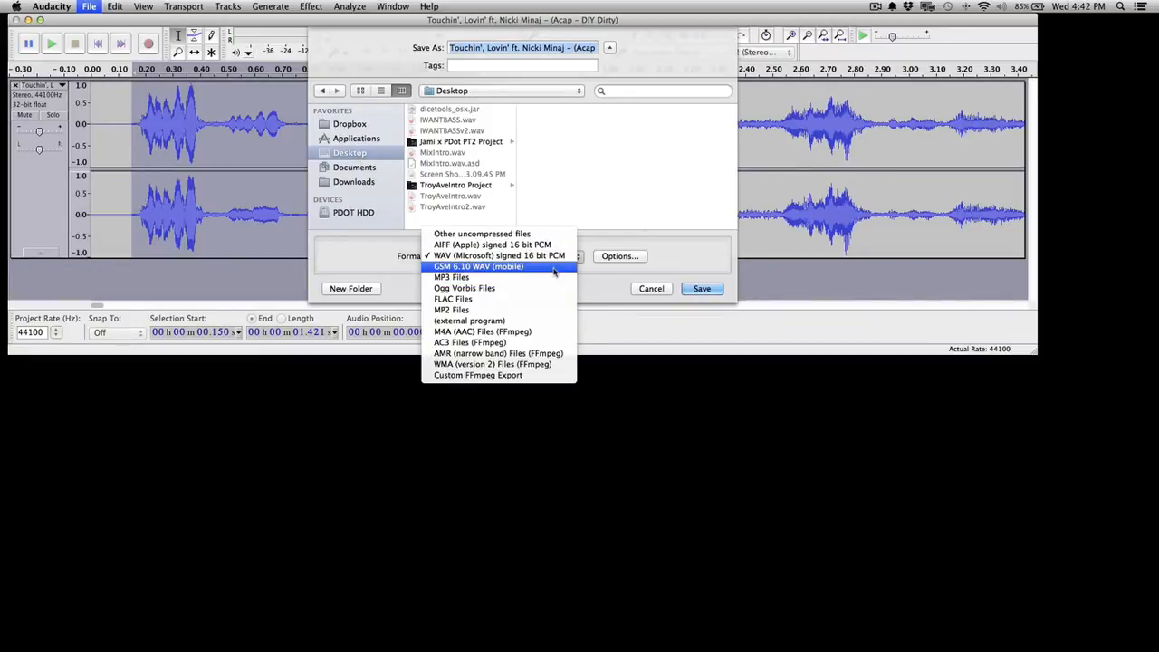
pyautogui.click(500, 255)
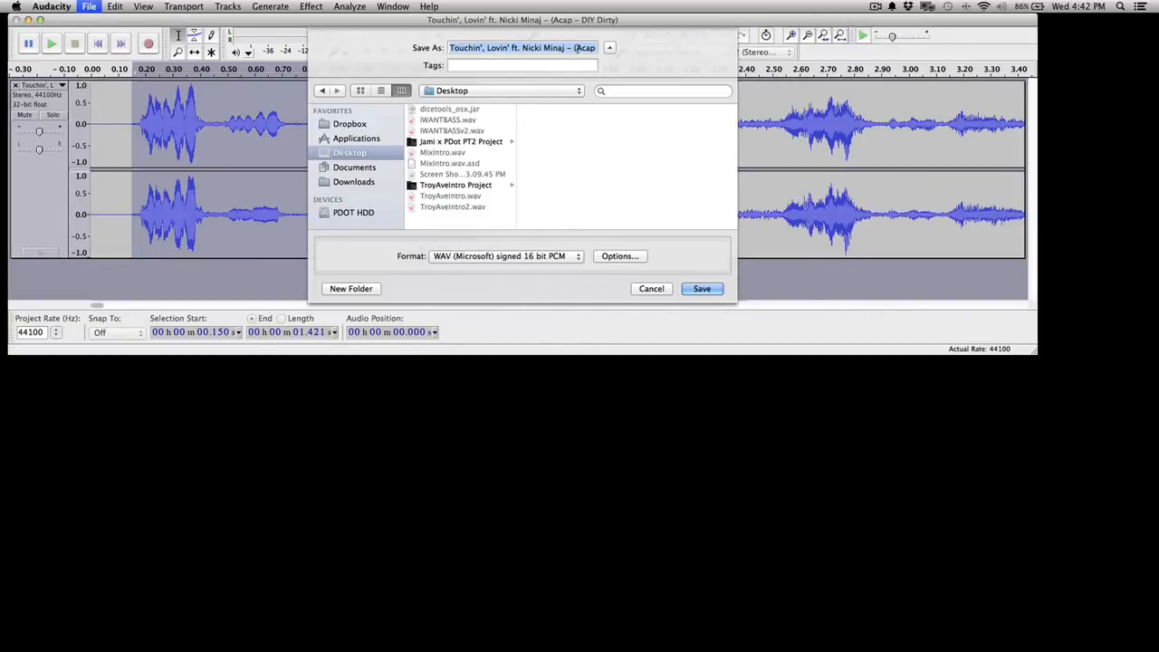
# - Name the file 'Nicki Drop', save it and accept the track metadata
pyautogui.write('Nicki Drop')
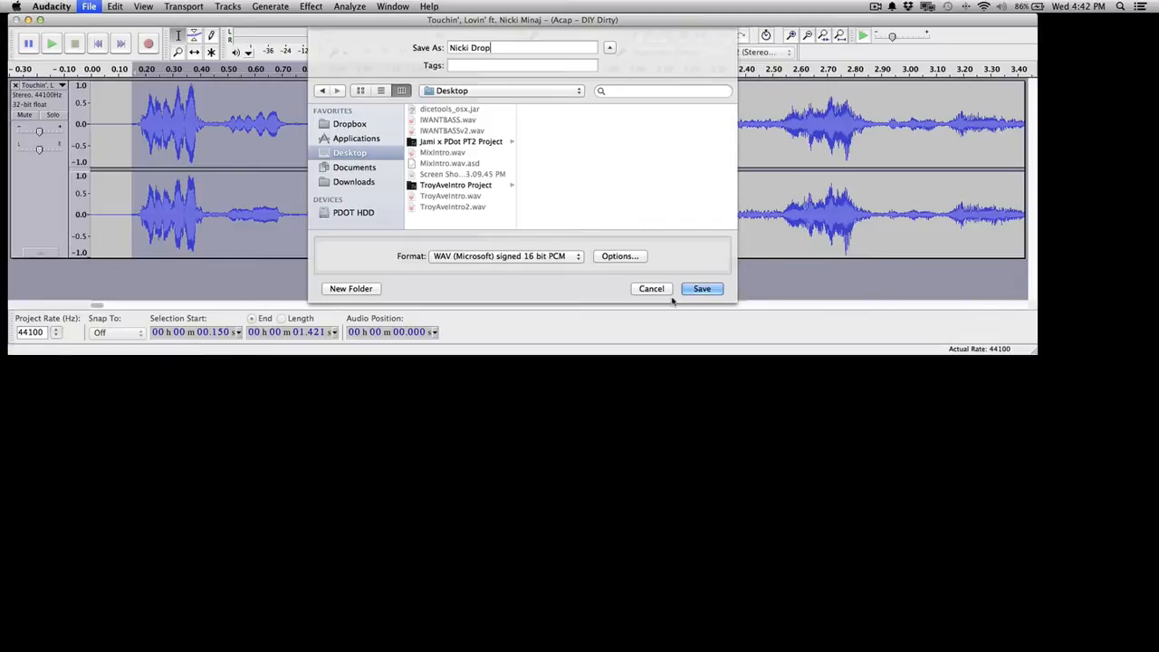
pyautogui.click(701, 288)
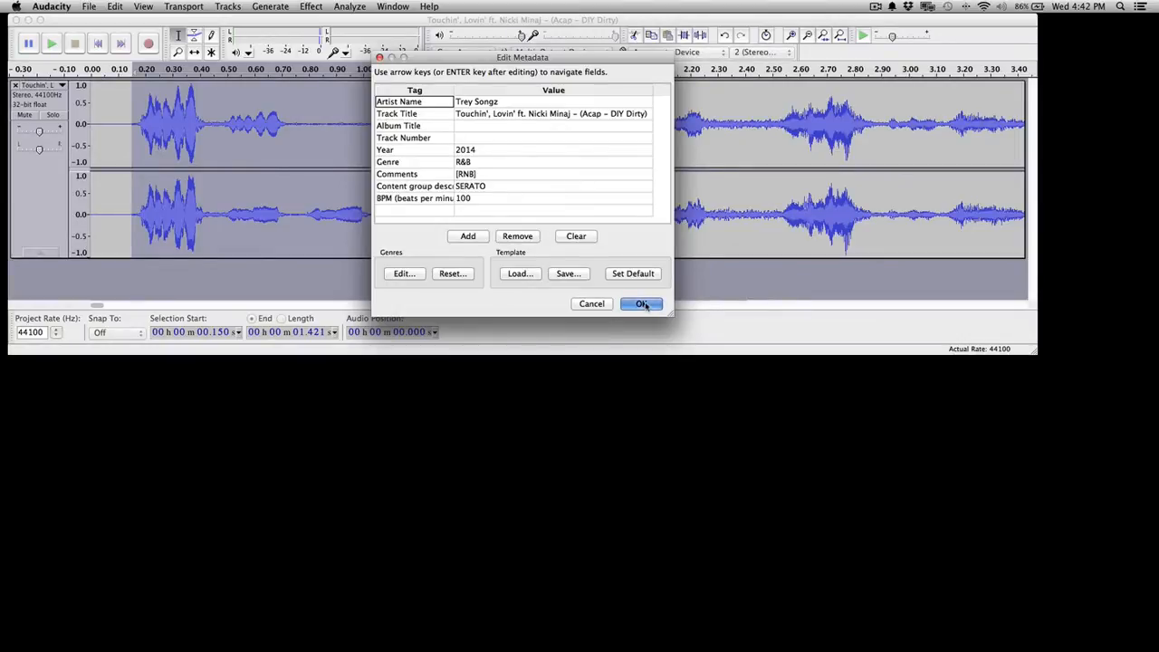
pyautogui.click(641, 304)
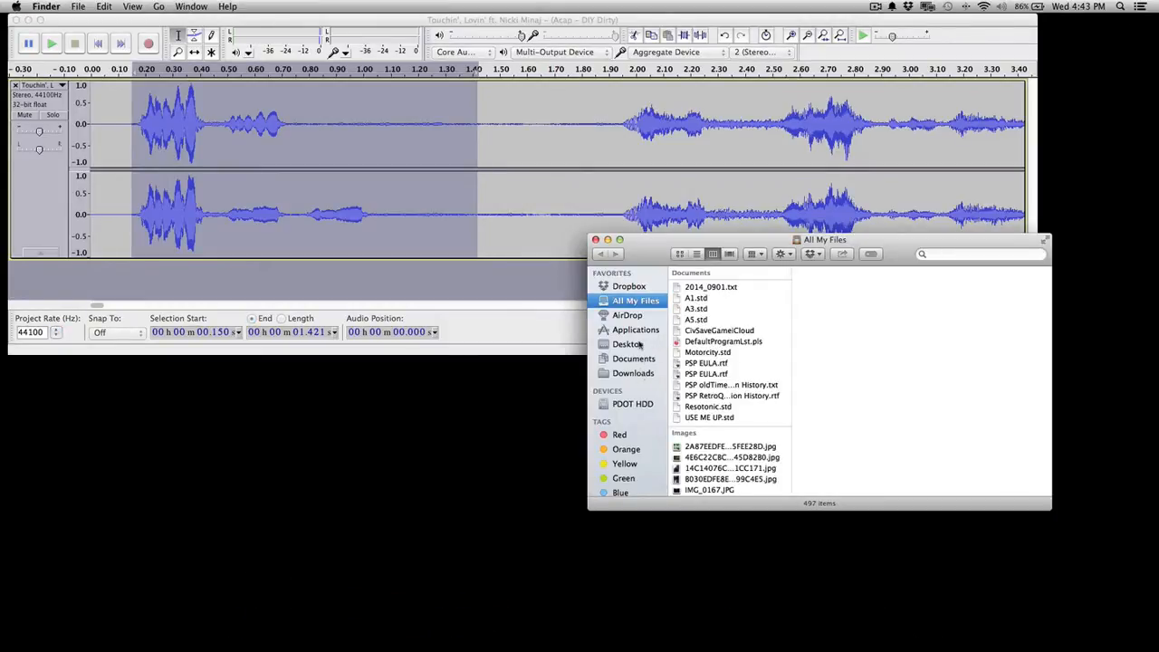
# - Show the Desktop folder in Finder to check for the exported WAV file
pyautogui.click(628, 344)
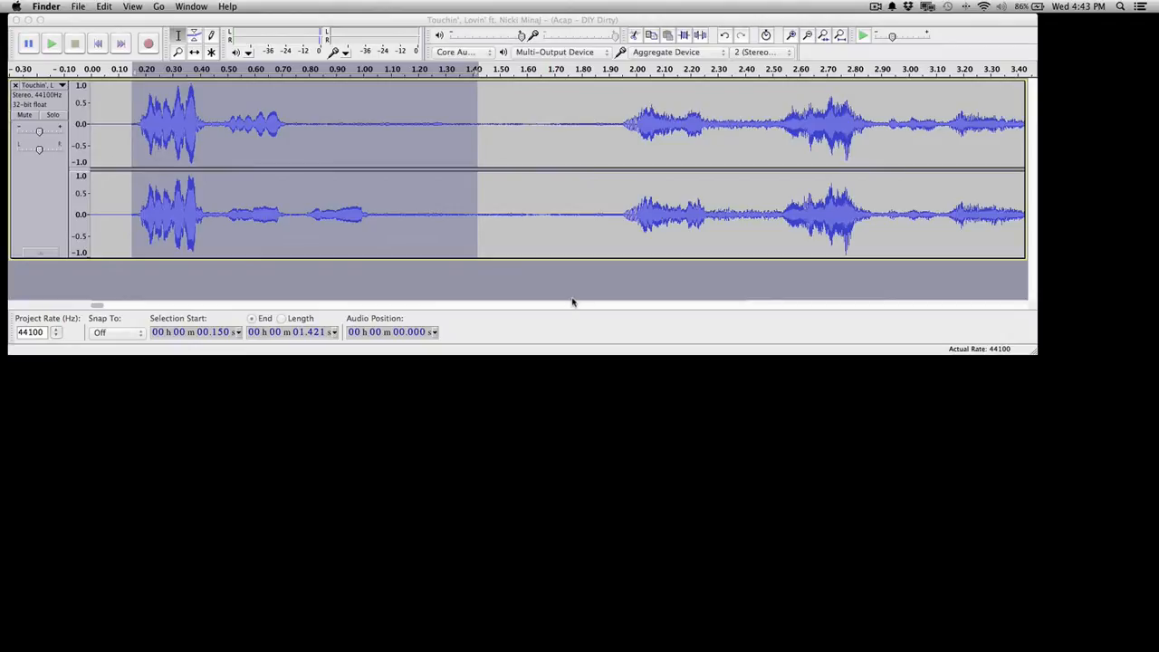
pyautogui.moveTo(581, 299)
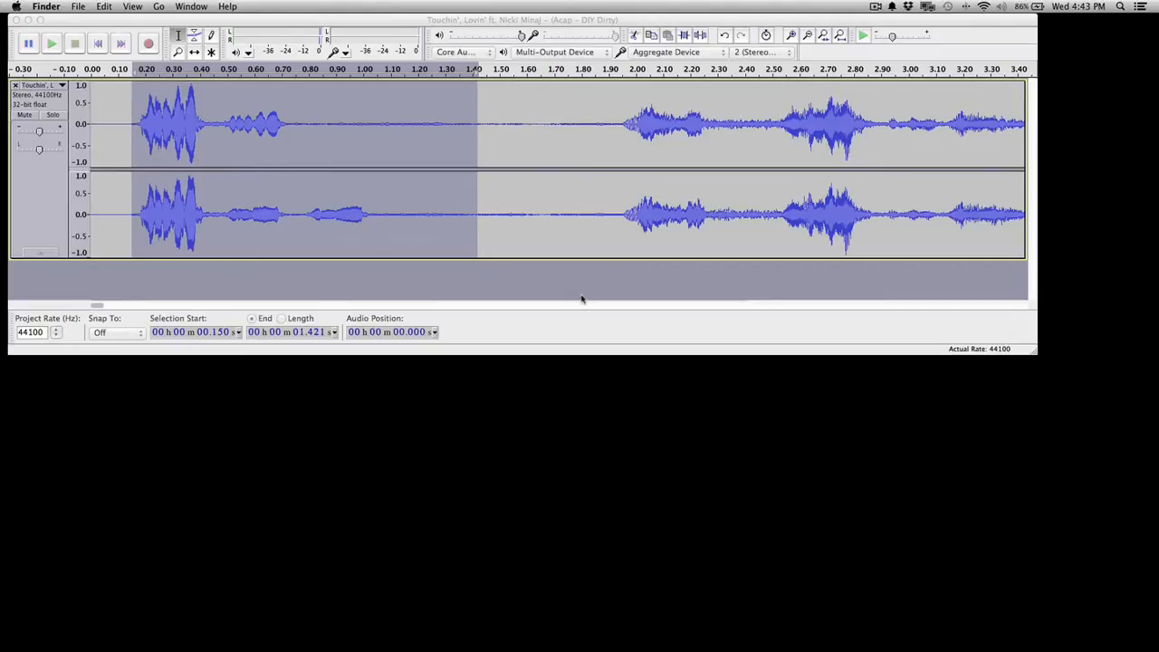